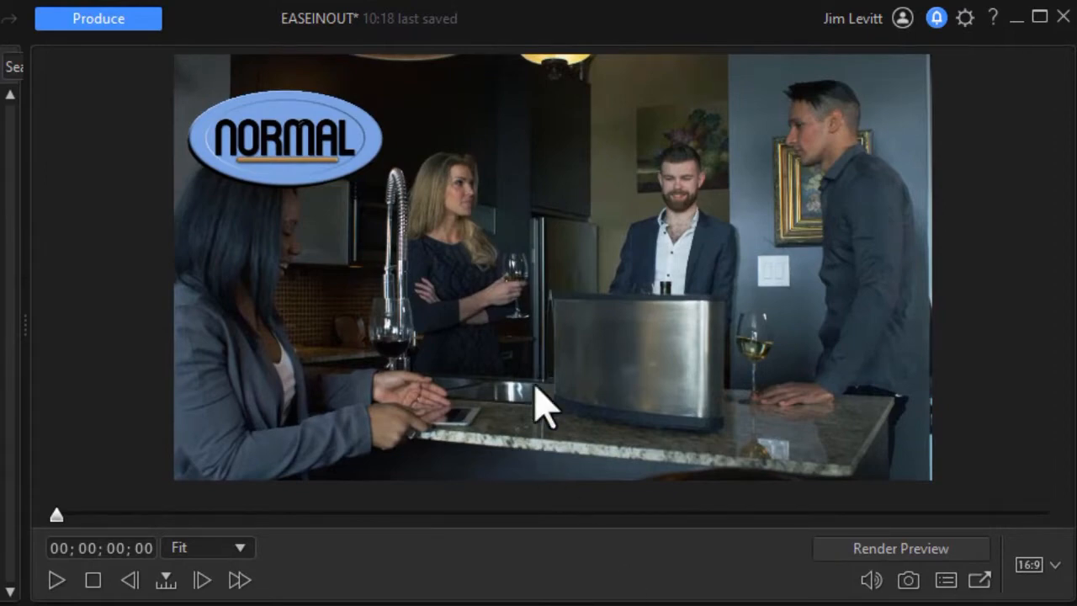
{"action": "mouse_move", "coordinate": [387, 597]}
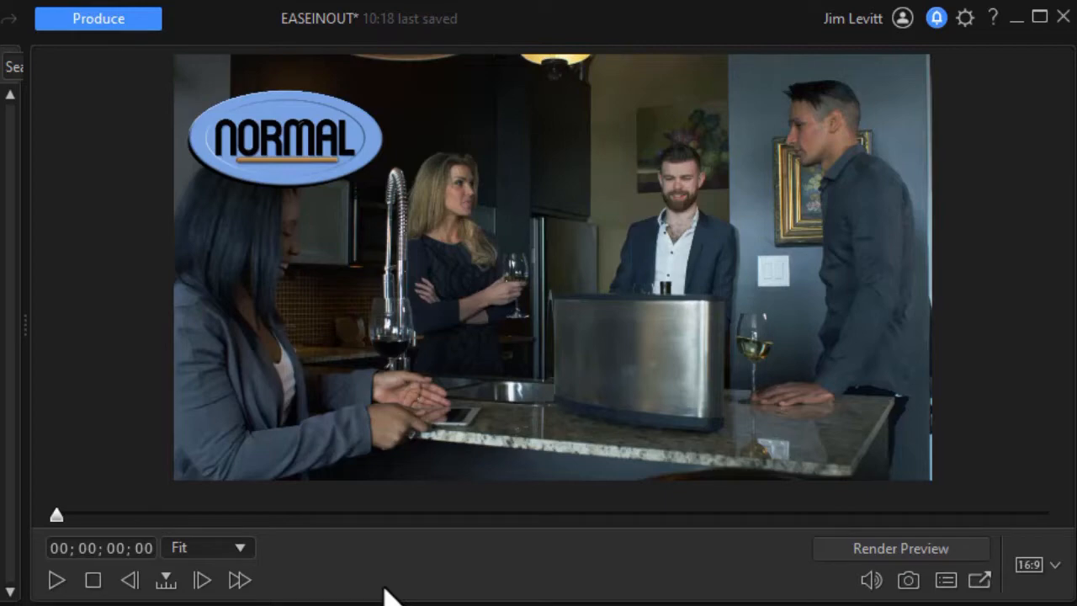
{"action": "mouse_move", "coordinate": [182, 412]}
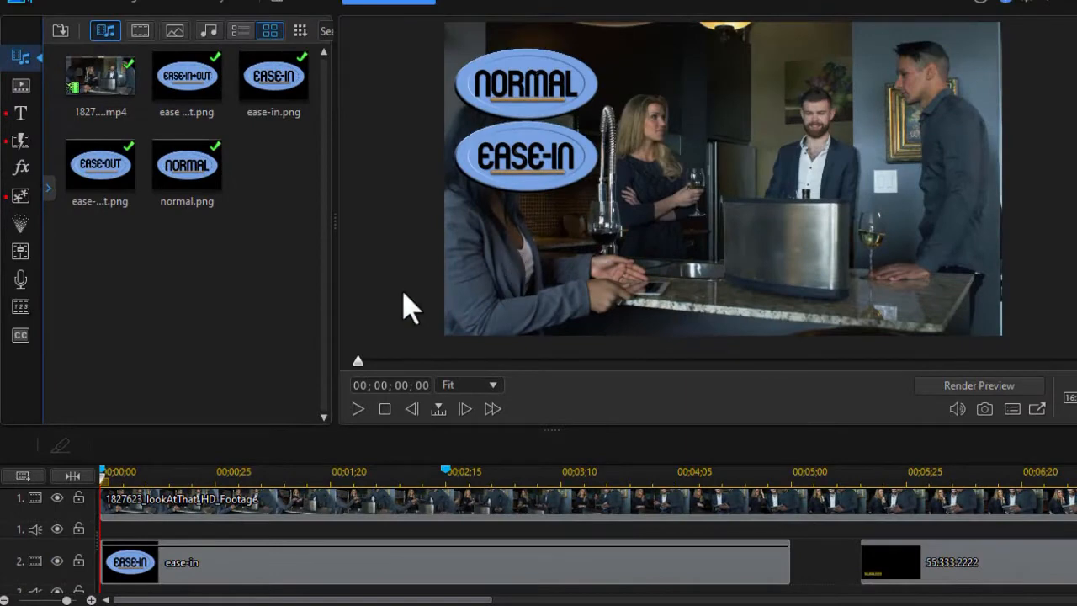
{"action": "mouse_move", "coordinate": [357, 412]}
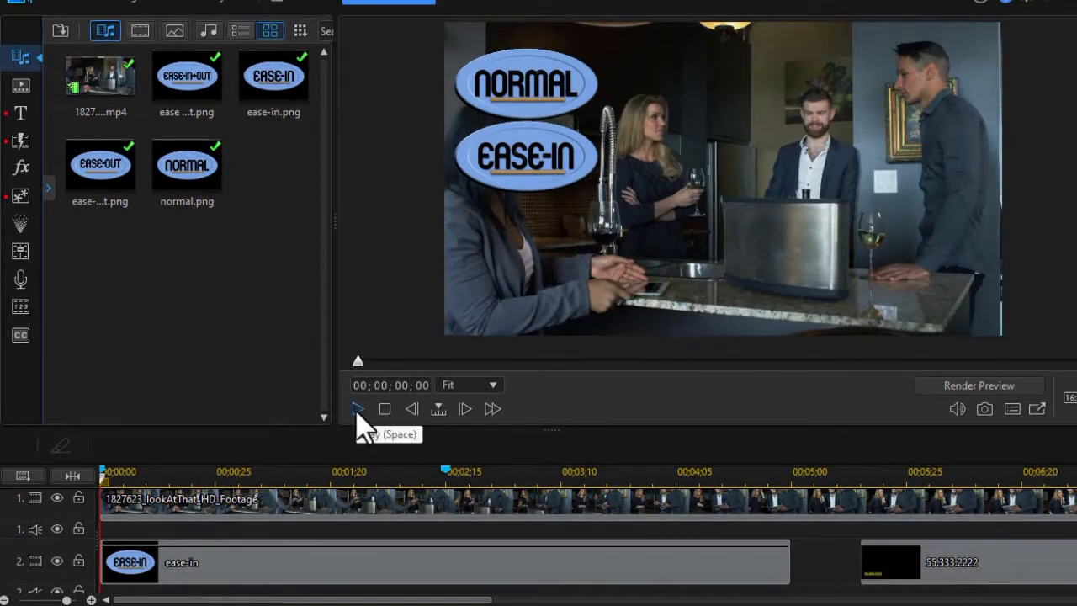
{"action": "left_click", "coordinate": [357, 409]}
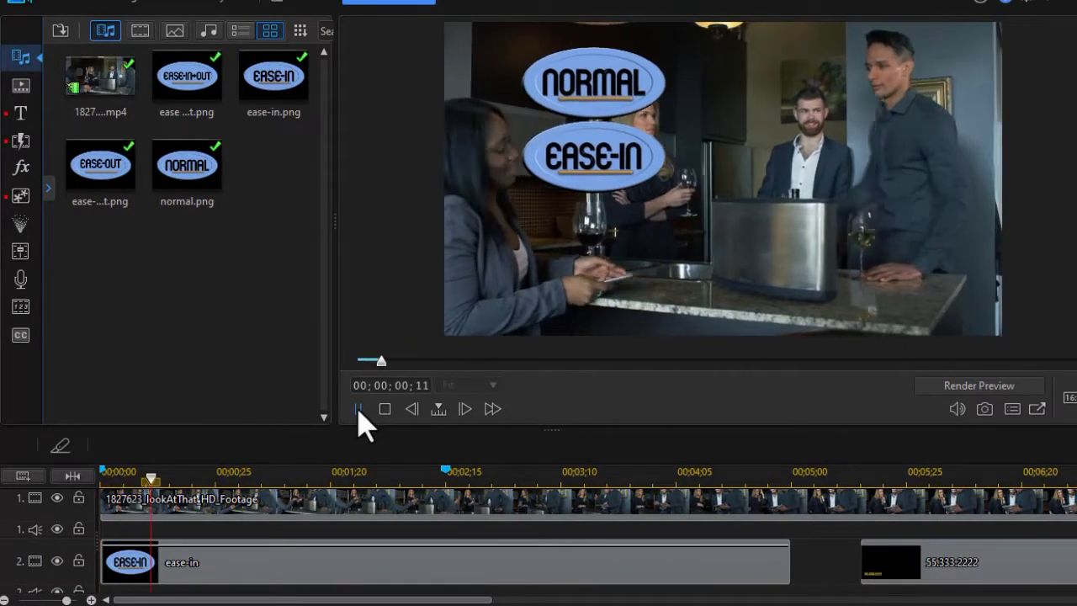
{"action": "left_click", "coordinate": [357, 409]}
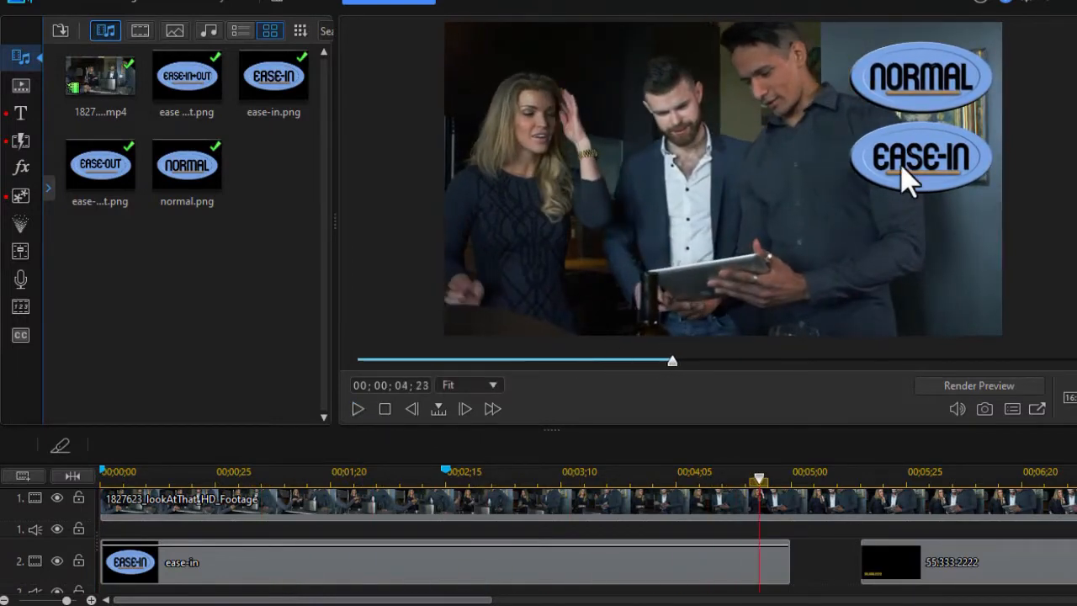
{"action": "mouse_move", "coordinate": [715, 446]}
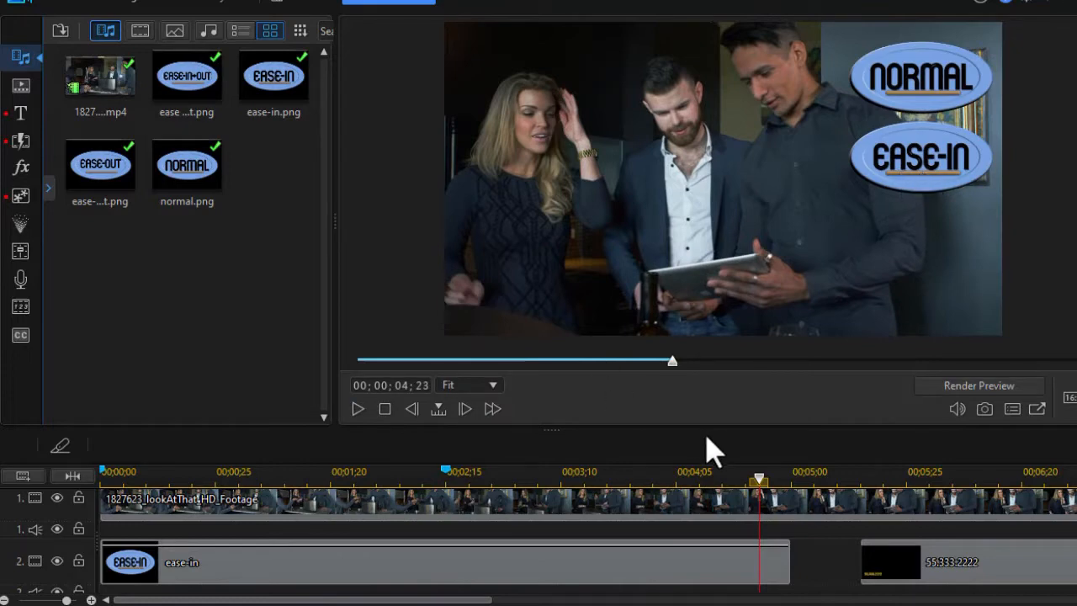
{"action": "left_click", "coordinate": [384, 409]}
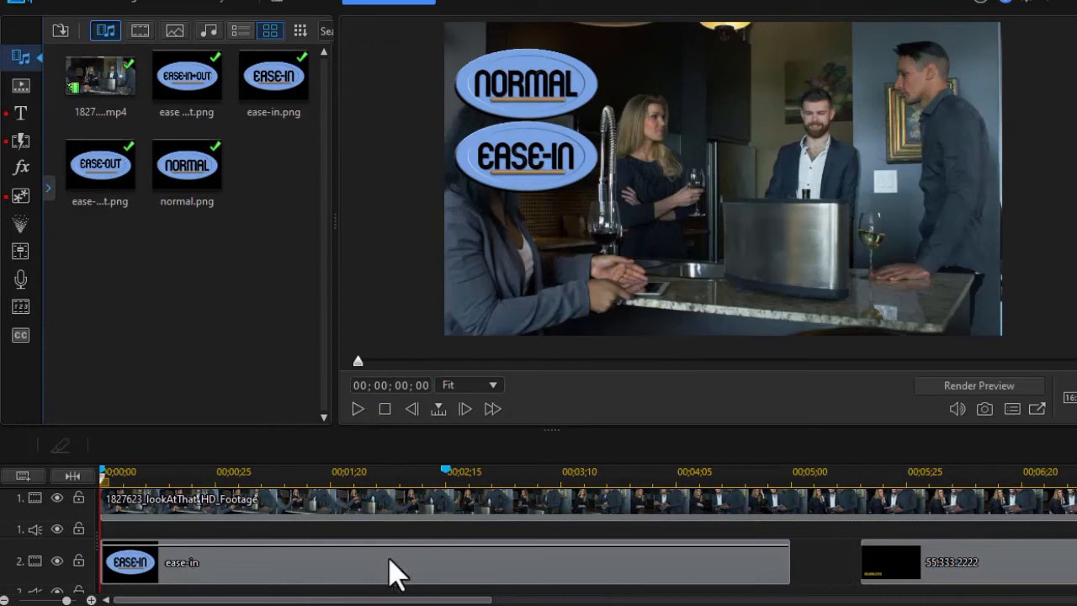
{"action": "left_click", "coordinate": [396, 562]}
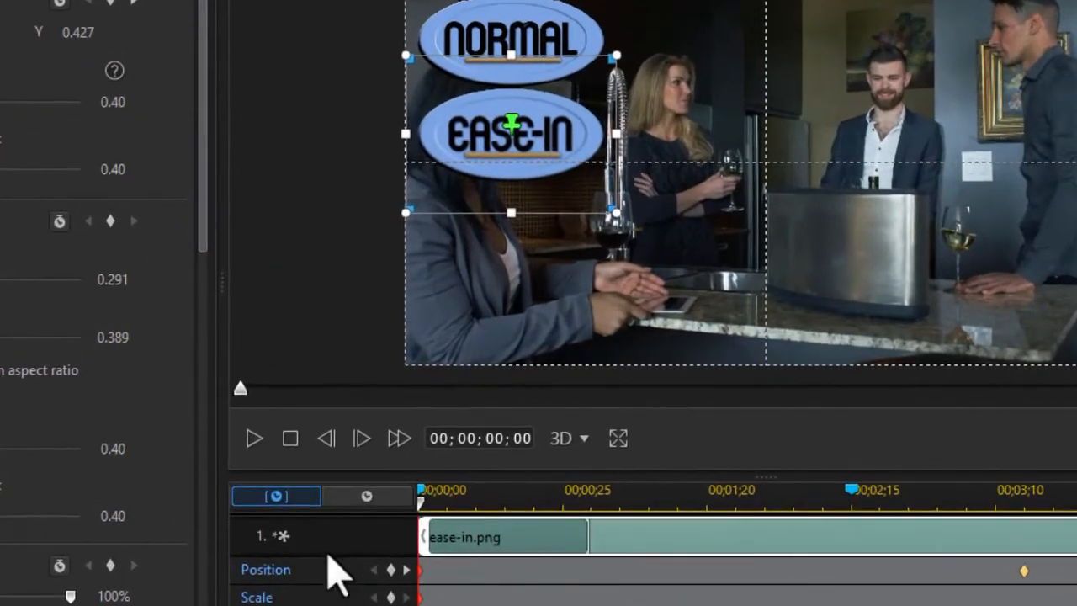
{"action": "mouse_move", "coordinate": [875, 589]}
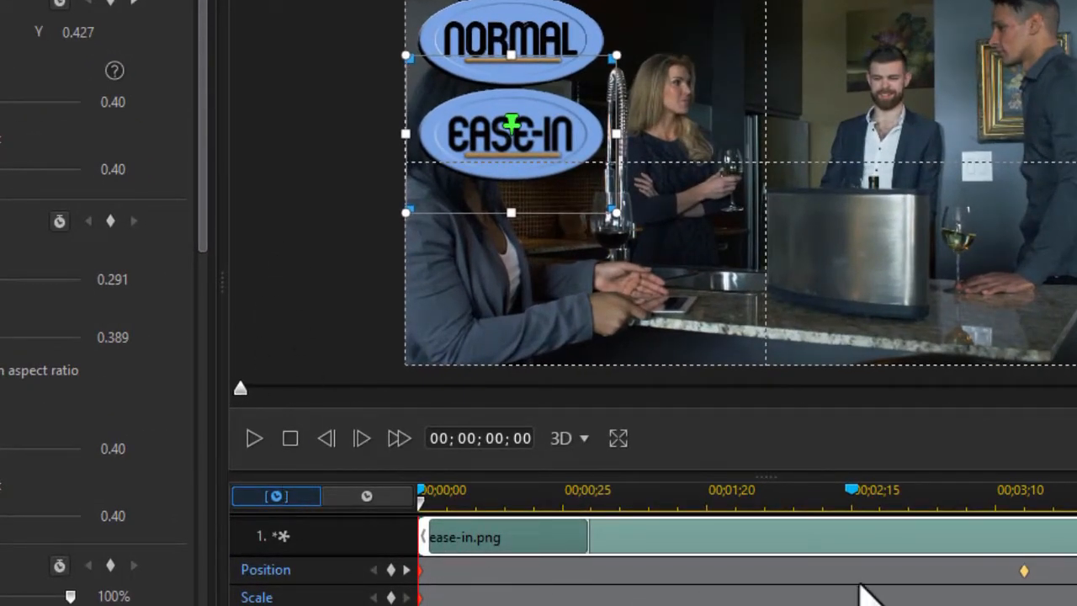
{"action": "mouse_move", "coordinate": [862, 598]}
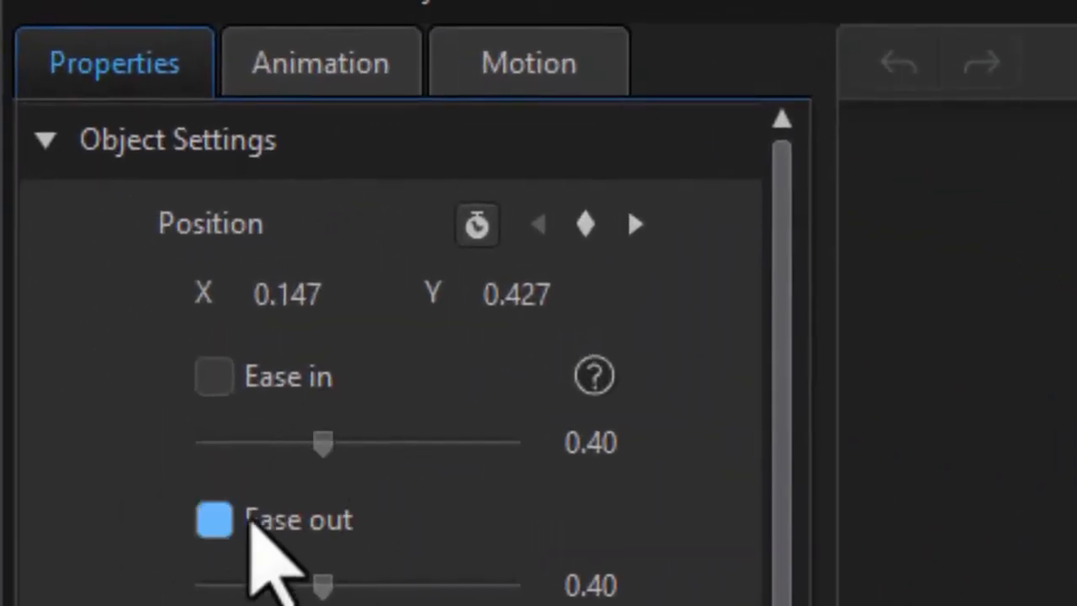
Turn off Ease out on the ease-in logo's starting Position keyframe.
{"action": "left_click", "coordinate": [216, 518]}
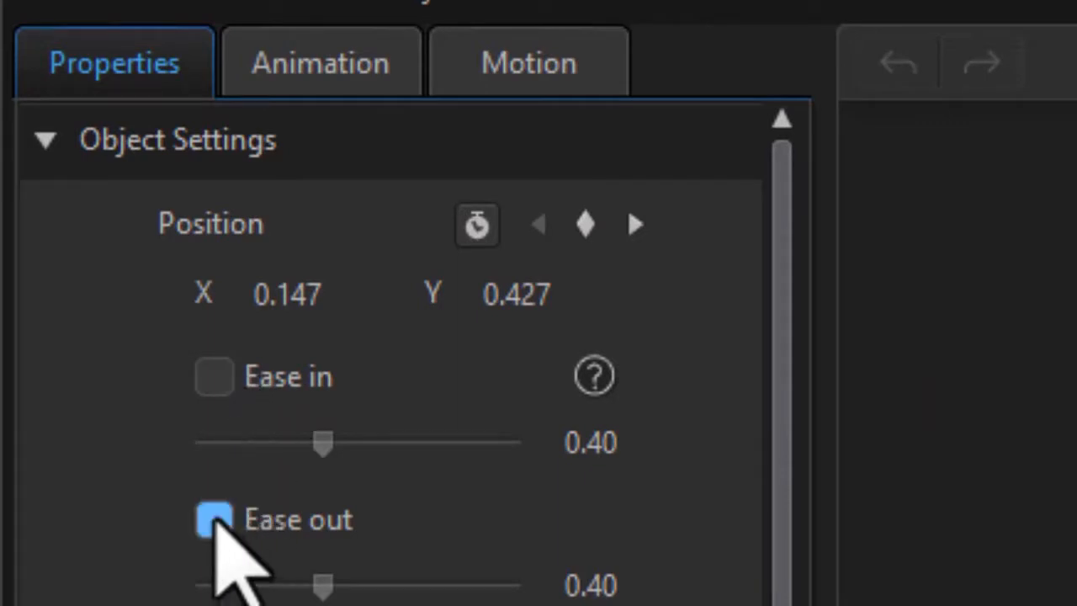
{"action": "mouse_move", "coordinate": [215, 519]}
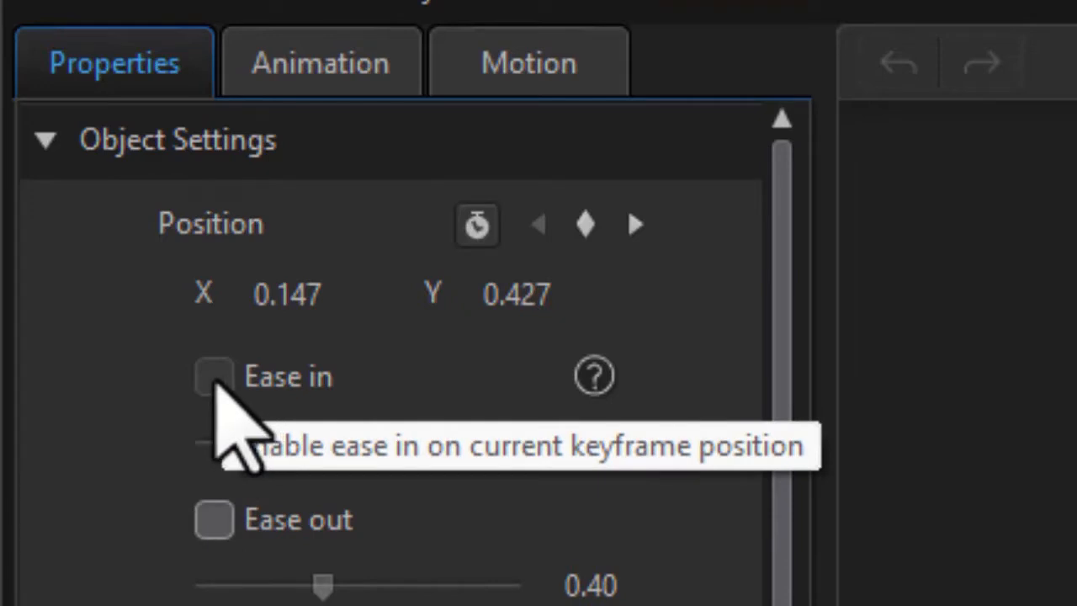
{"action": "mouse_move", "coordinate": [228, 471]}
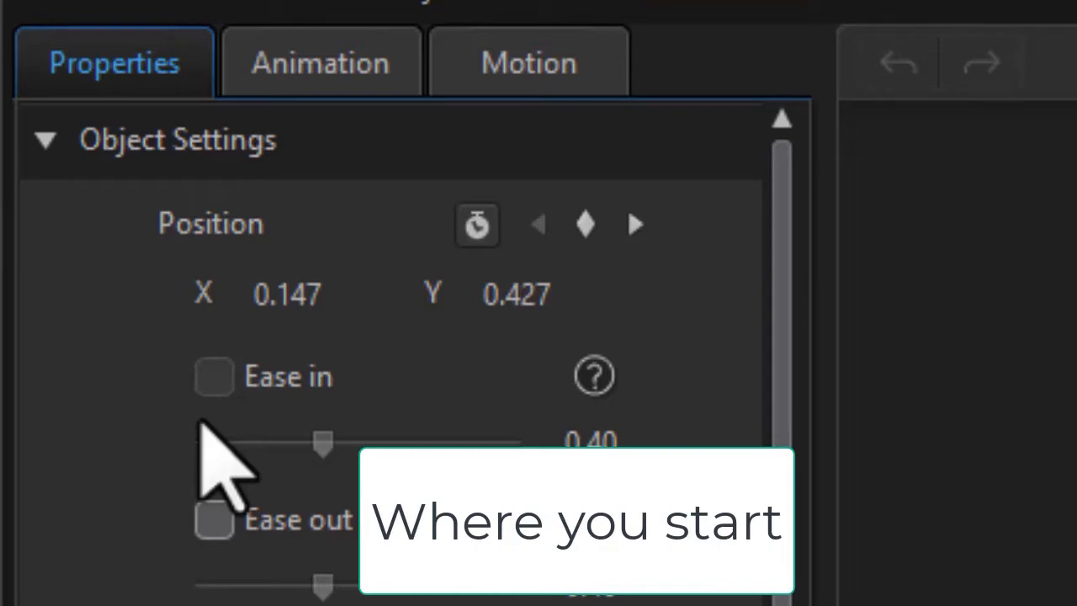
{"action": "mouse_move", "coordinate": [412, 521]}
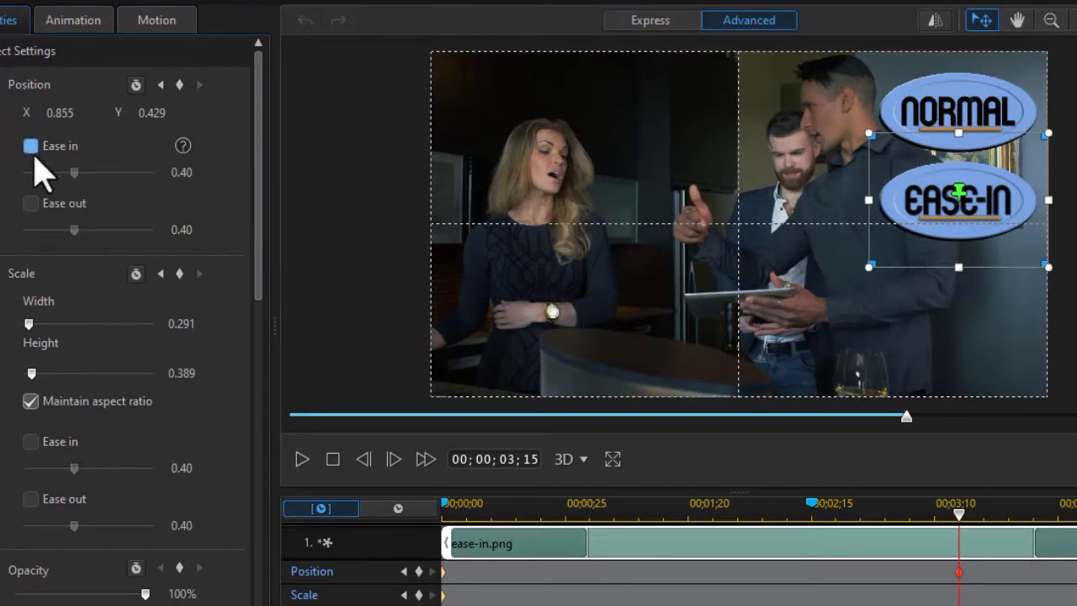
{"action": "mouse_move", "coordinate": [30, 145]}
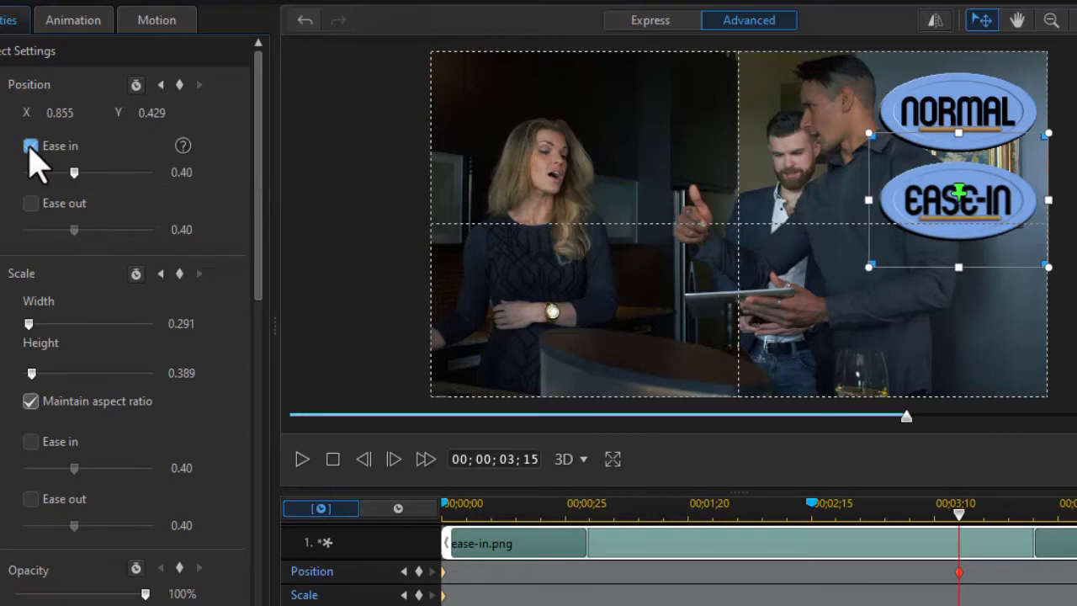
Enable Ease in on the ease-in logo's ending Position keyframe at the right.
{"action": "left_click", "coordinate": [30, 144]}
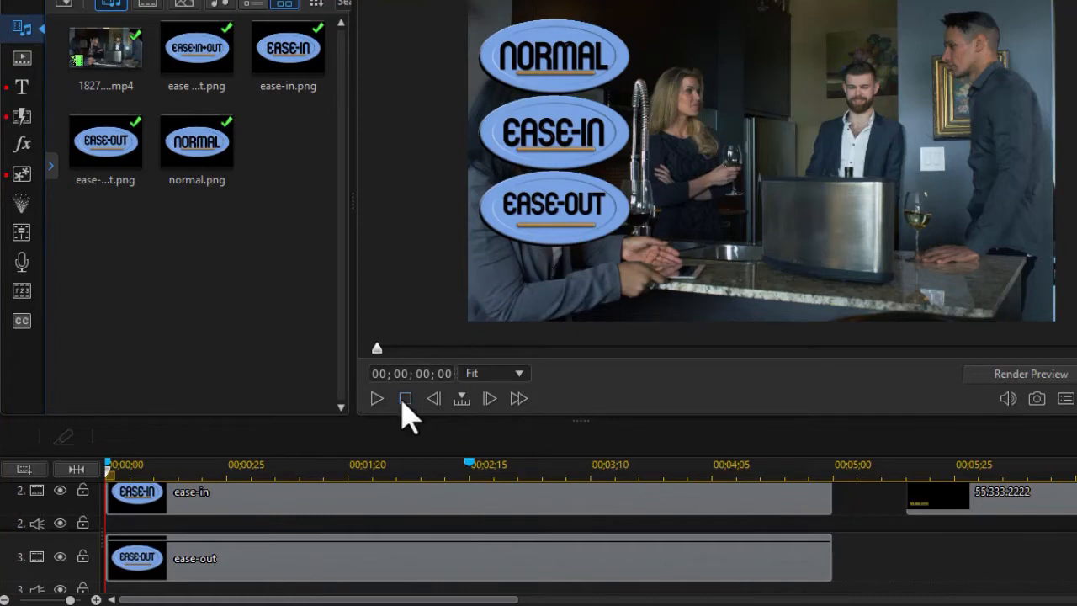
{"action": "left_click", "coordinate": [377, 397]}
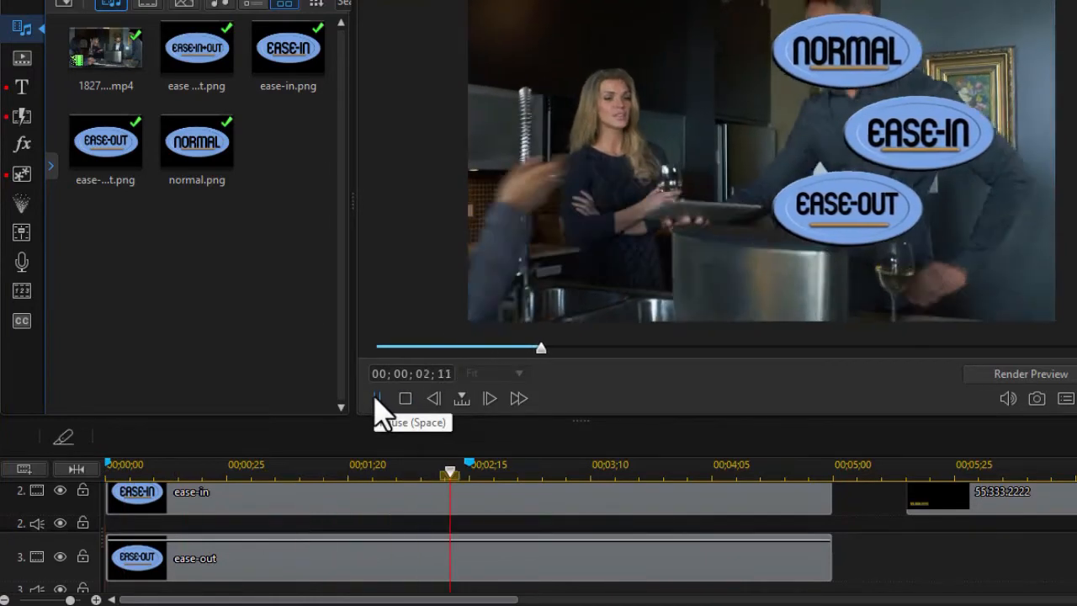
{"action": "left_click", "coordinate": [377, 397]}
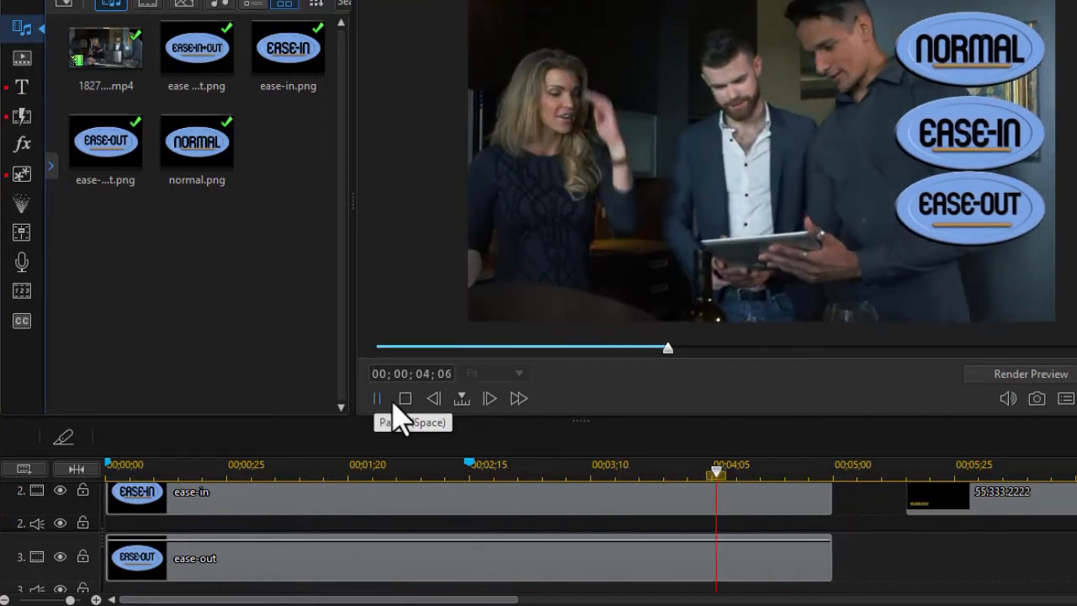
{"action": "left_click", "coordinate": [377, 397]}
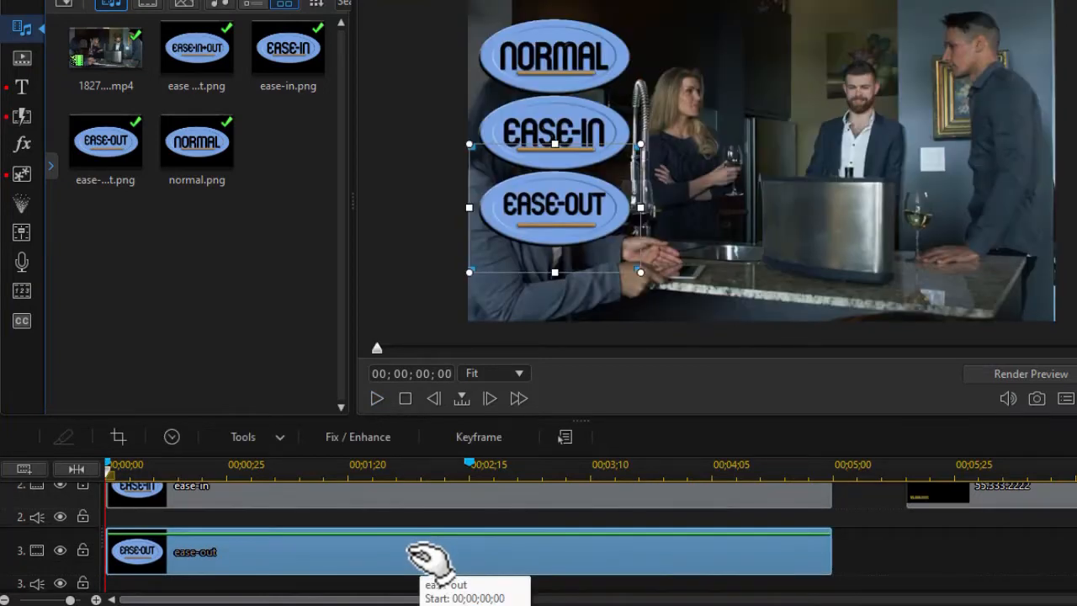
{"action": "mouse_move", "coordinate": [434, 555]}
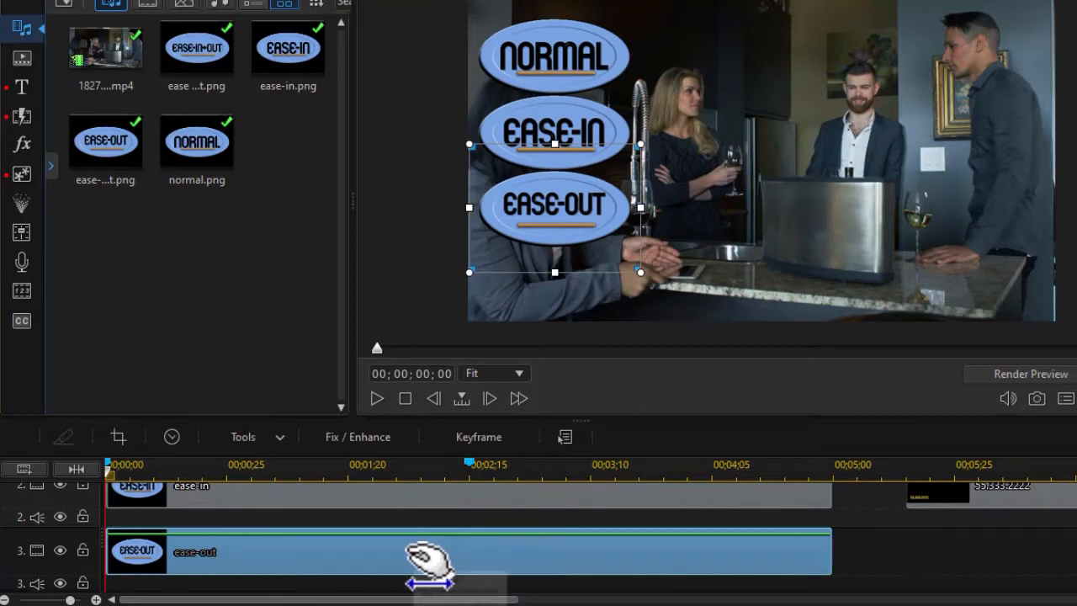
Select the ease-out.png logo clip and enable Ease out on its Position motion.
{"action": "left_click", "coordinate": [478, 436]}
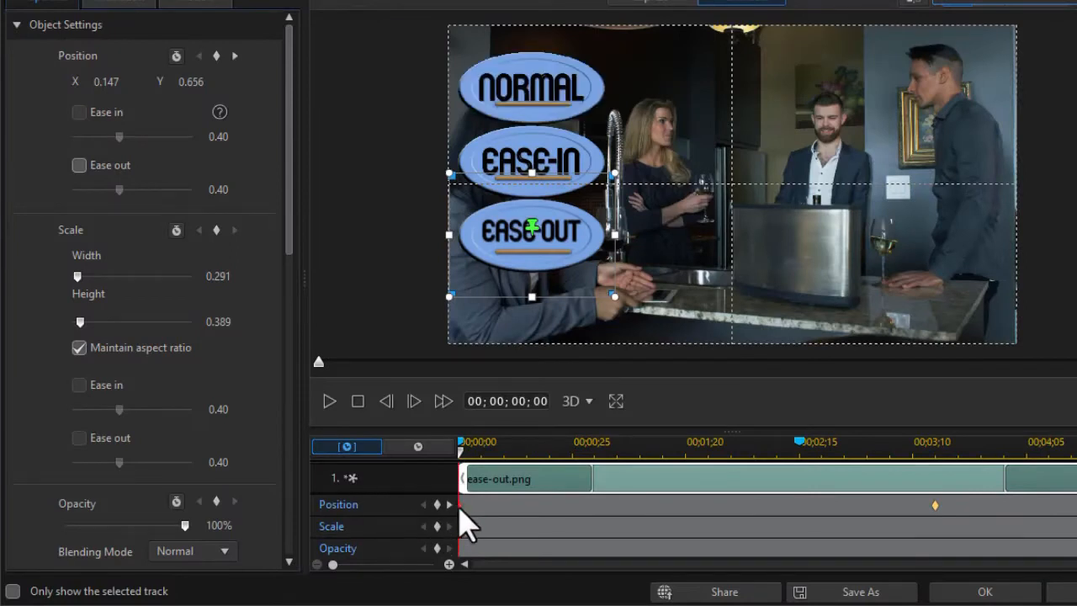
{"action": "mouse_move", "coordinate": [101, 168]}
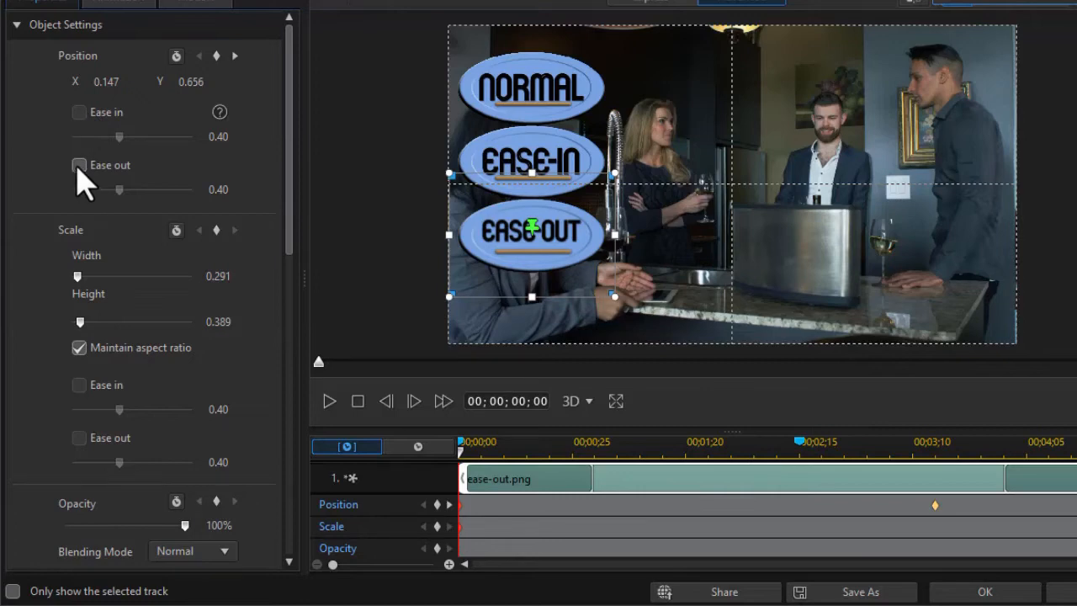
{"action": "left_click", "coordinate": [79, 164]}
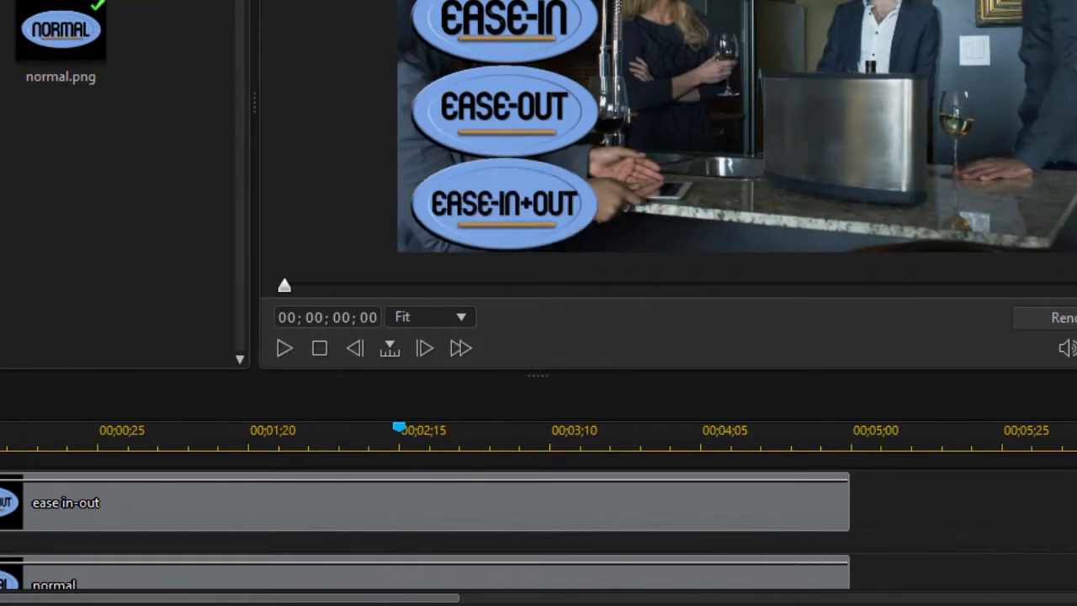
{"action": "mouse_move", "coordinate": [491, 253]}
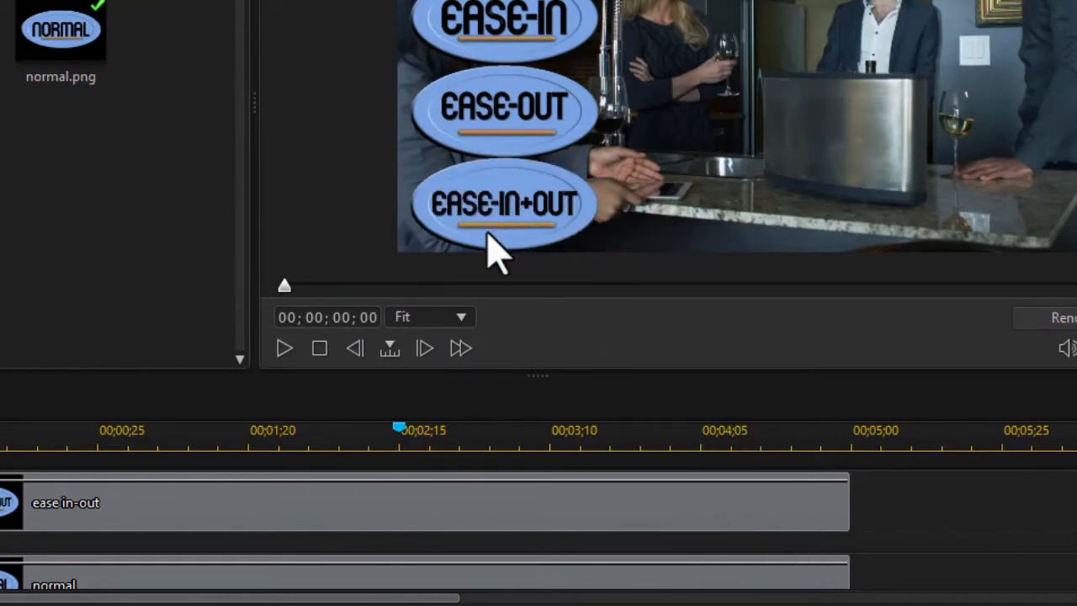
{"action": "mouse_move", "coordinate": [542, 235]}
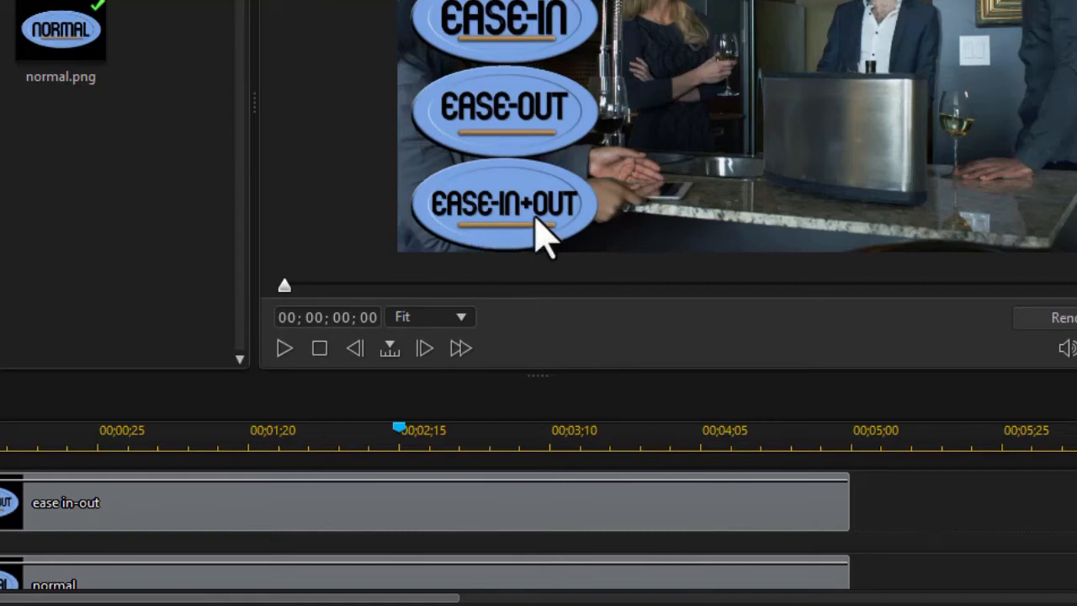
{"action": "mouse_move", "coordinate": [440, 530]}
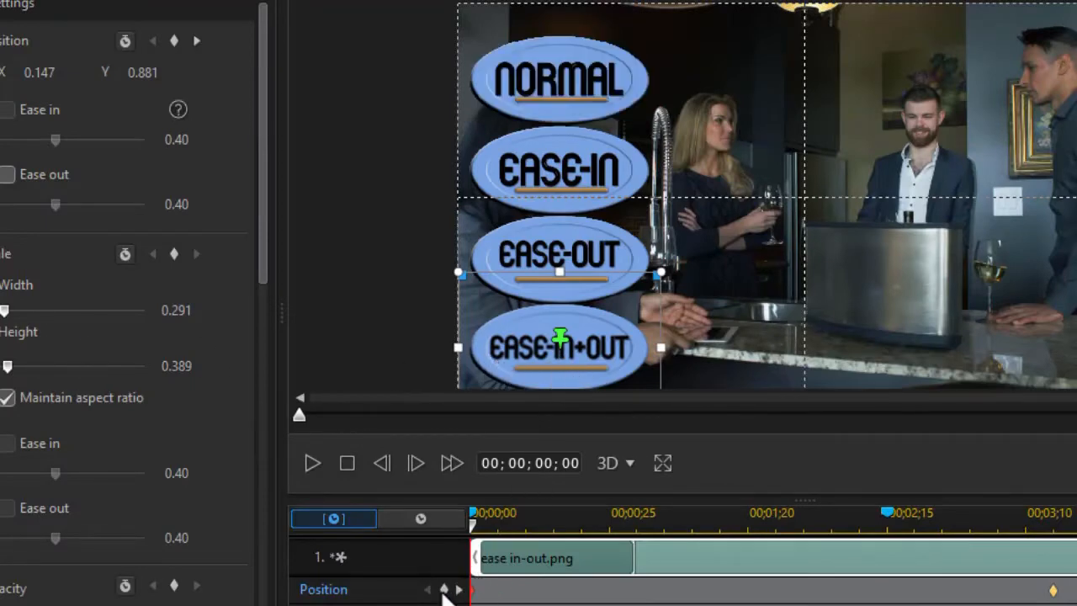
Jump to the EASE-IN+OUT logo's ending Position keyframe and enable Ease in.
{"action": "left_click", "coordinate": [6, 173]}
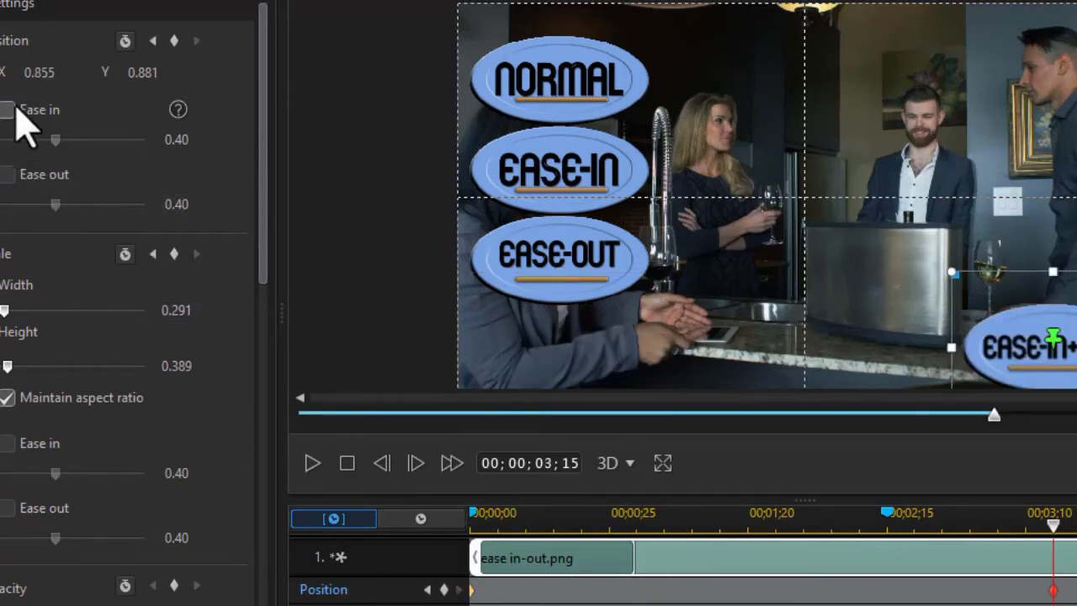
{"action": "left_click", "coordinate": [7, 109]}
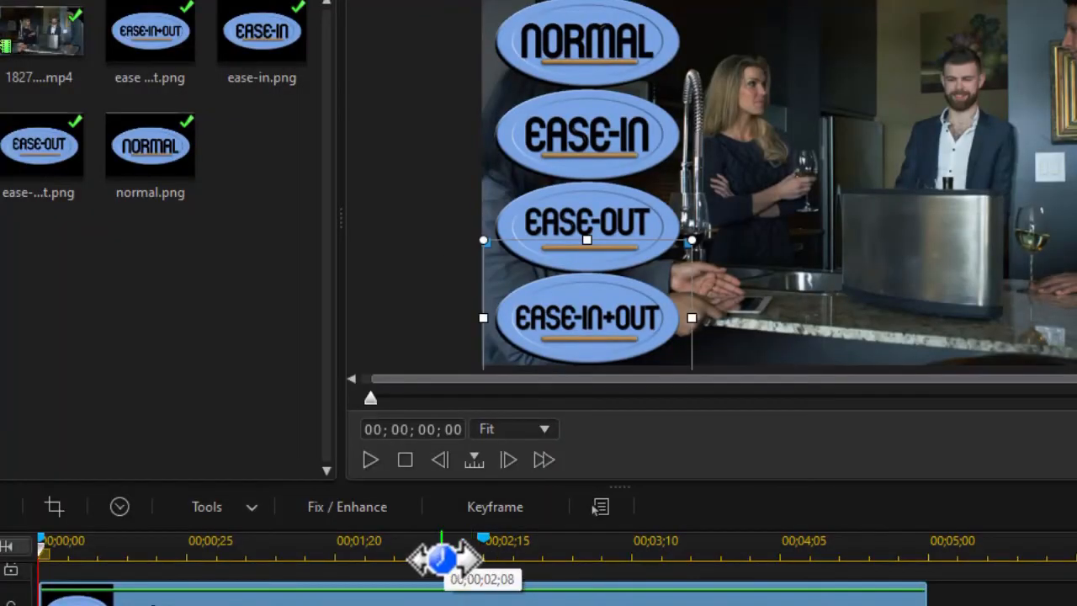
{"action": "mouse_move", "coordinate": [446, 546]}
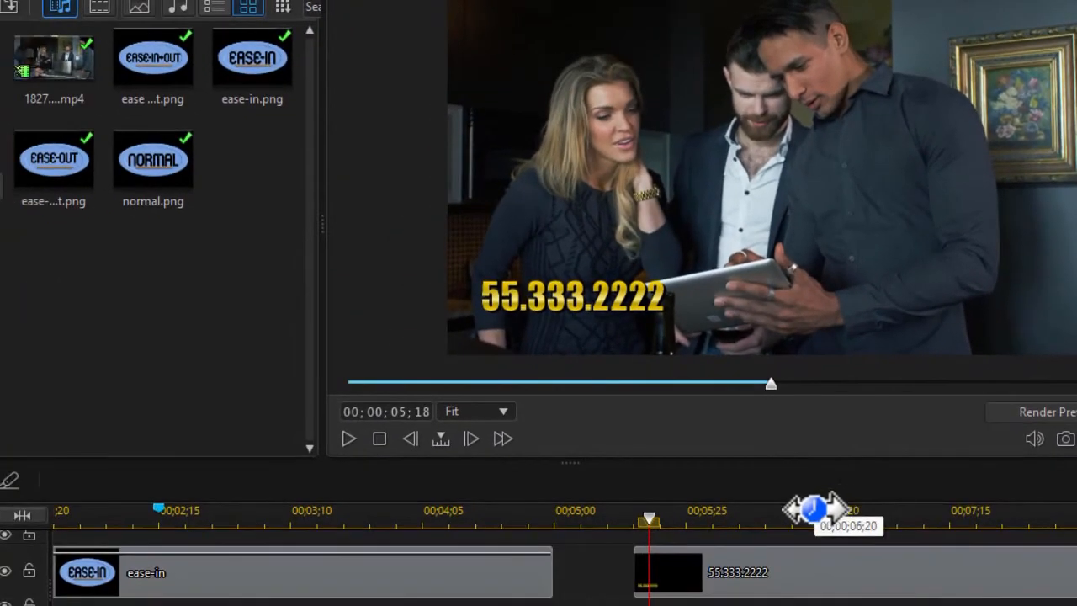
{"action": "mouse_move", "coordinate": [875, 585]}
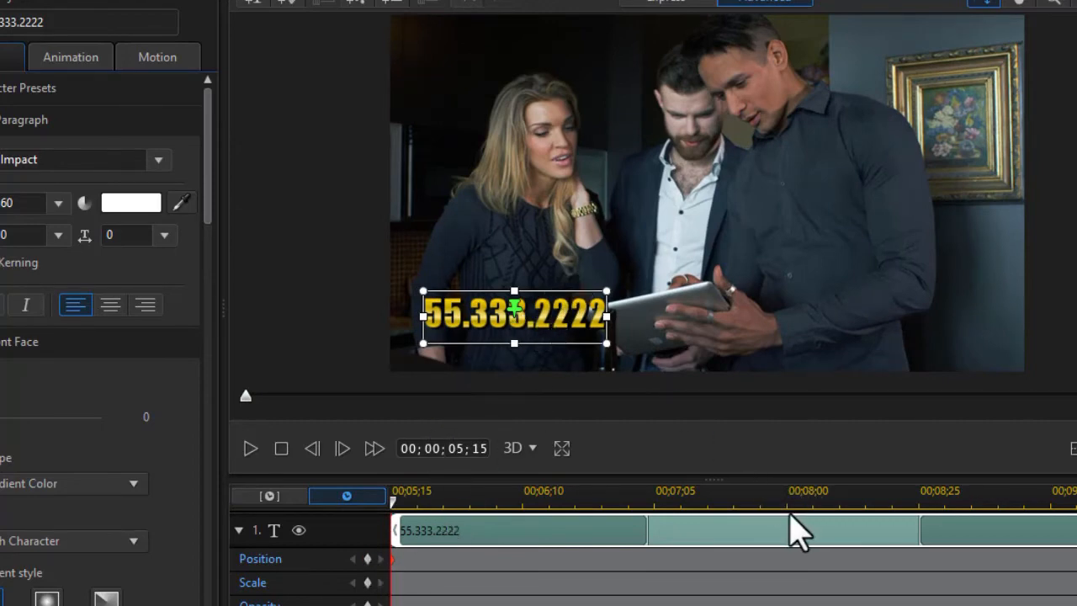
{"action": "mouse_move", "coordinate": [457, 448]}
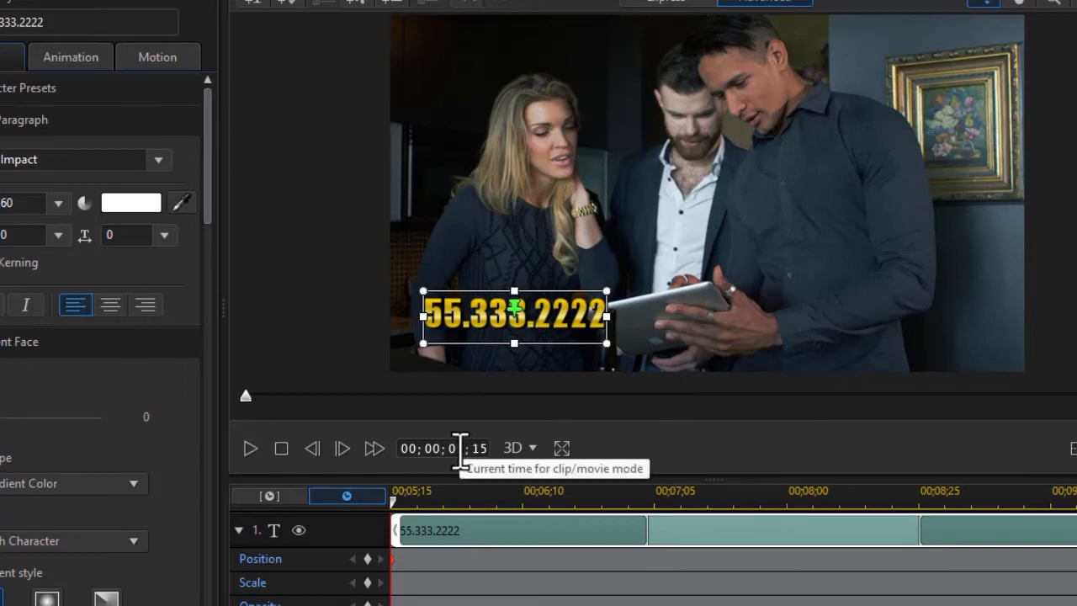
Move the playhead to the title's arrival moment and enable Ease in on its Position.
{"action": "left_click_drag", "start_coordinate": [391, 488], "coordinate": [474, 488]}
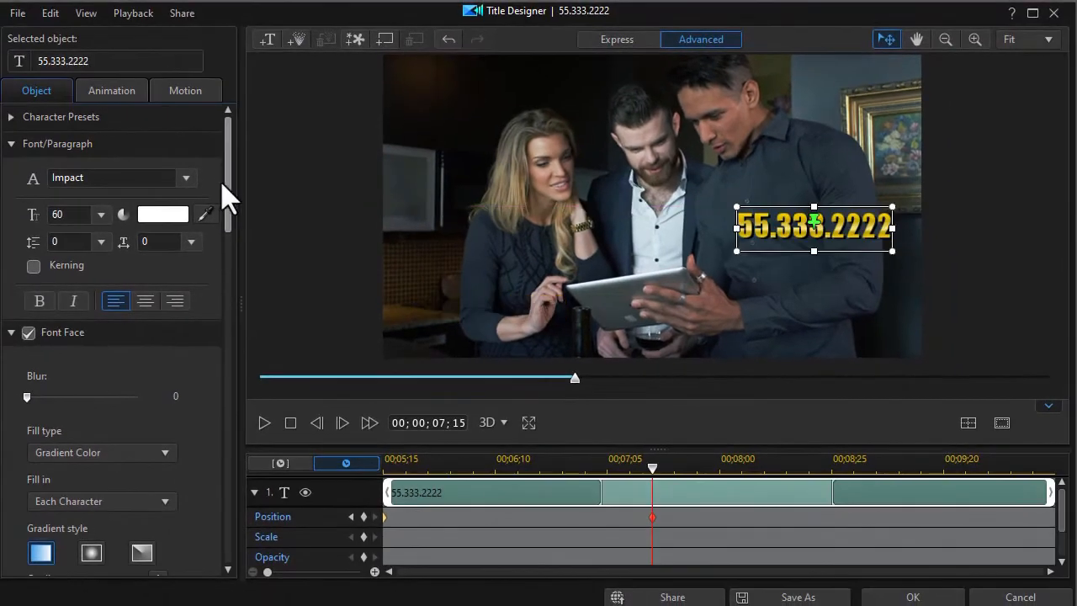
{"action": "scroll", "scroll_direction": "down", "scroll_amount": 3}
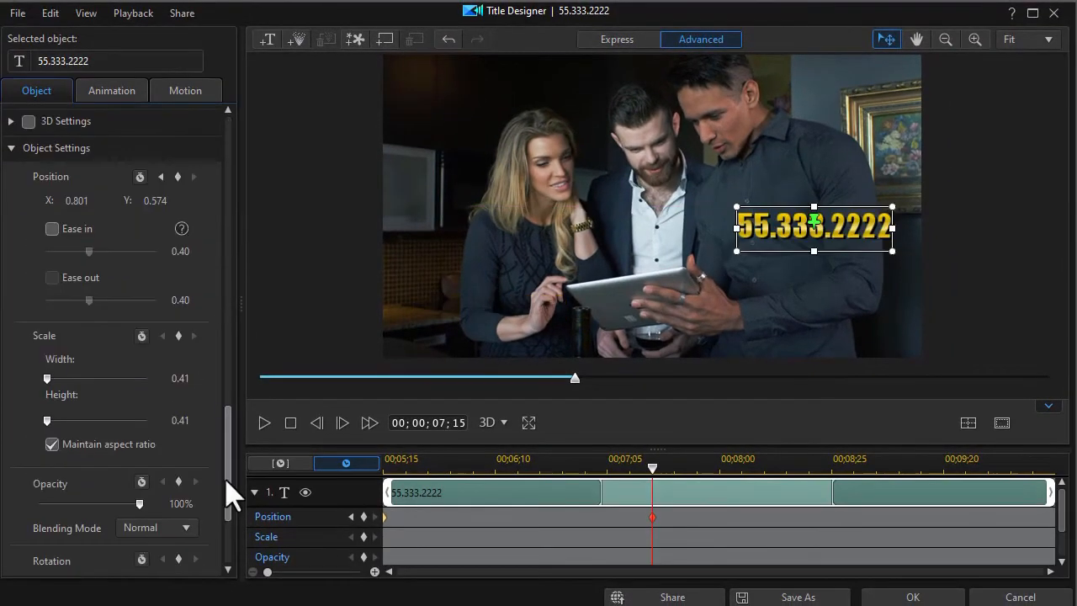
{"action": "scroll", "scroll_direction": "up", "scroll_amount": 3}
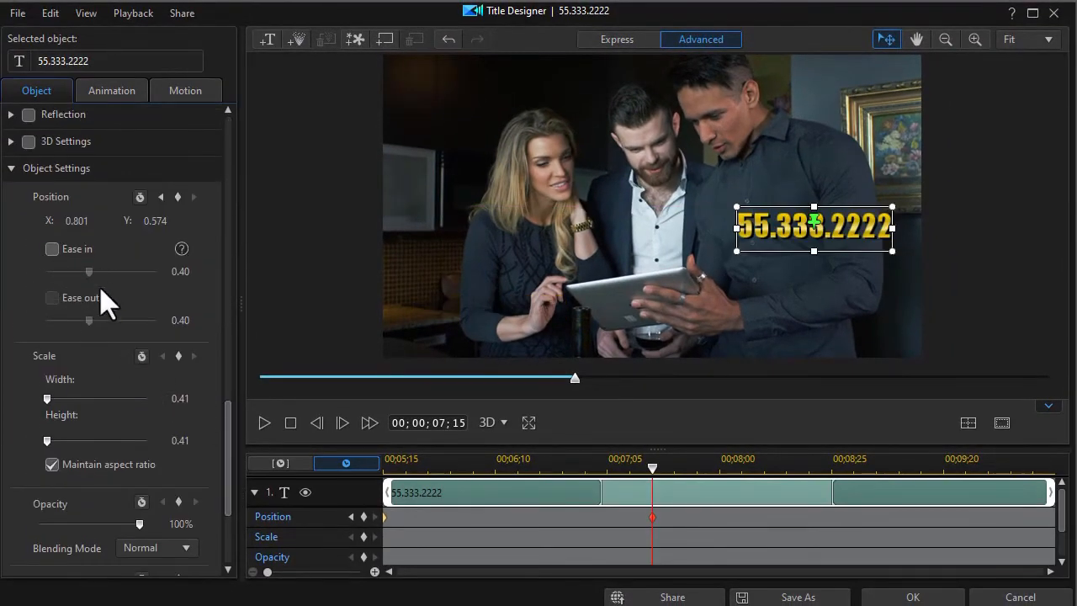
{"action": "mouse_move", "coordinate": [47, 265]}
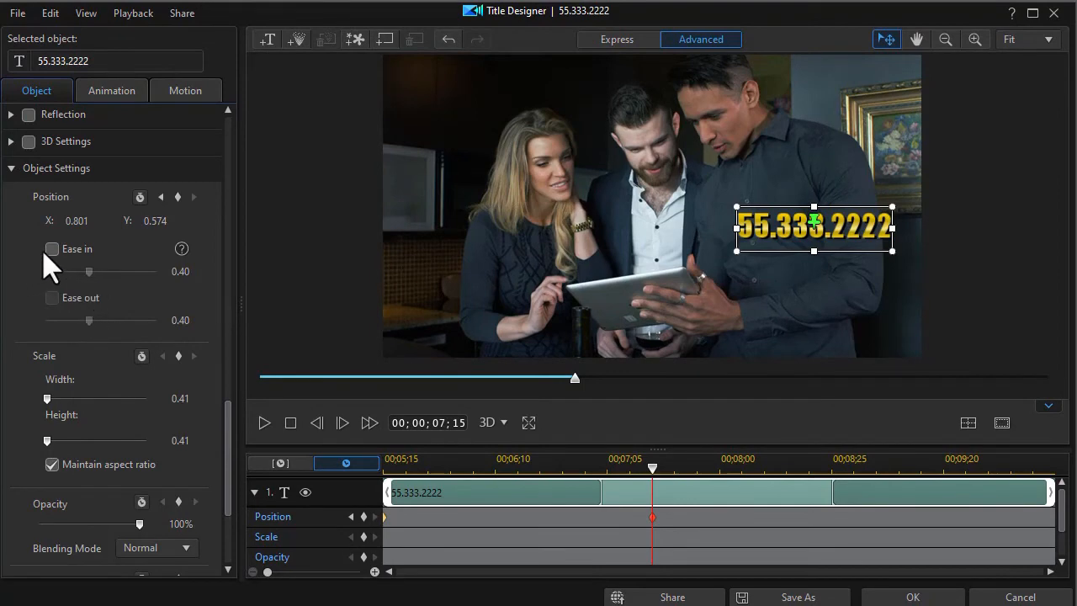
{"action": "left_click", "coordinate": [53, 249]}
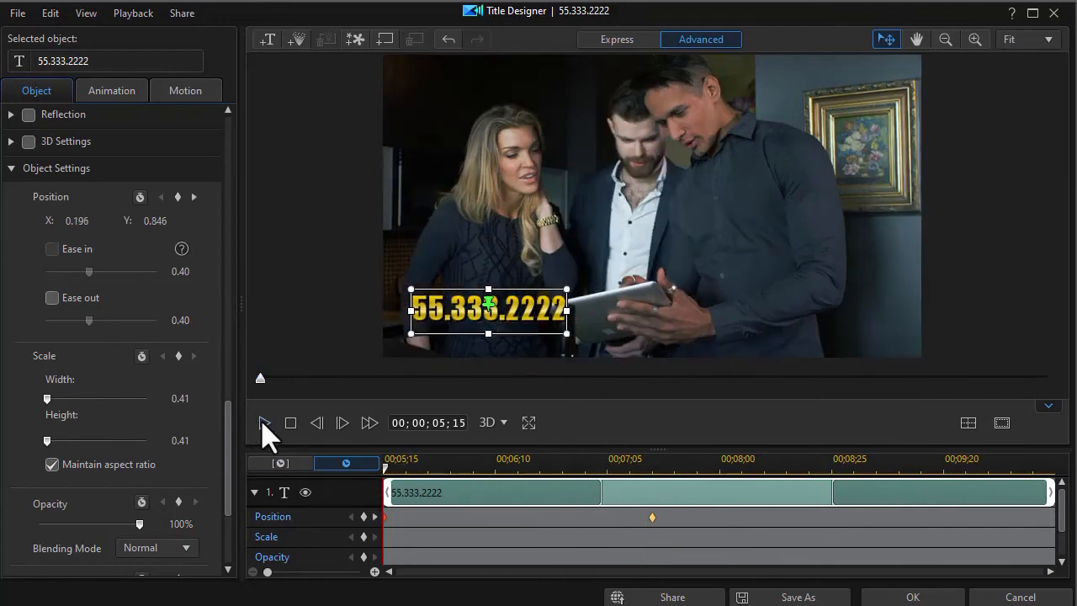
Preview the 55.333.2222 title's eased movement, then stop and return to the start.
{"action": "left_click", "coordinate": [265, 422]}
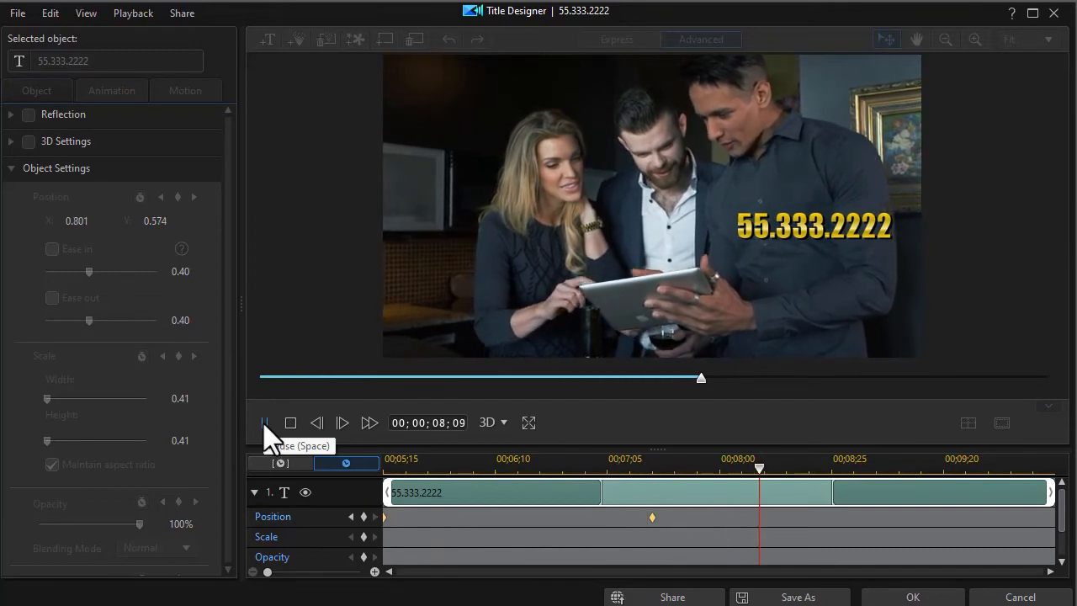
{"action": "left_click", "coordinate": [289, 423]}
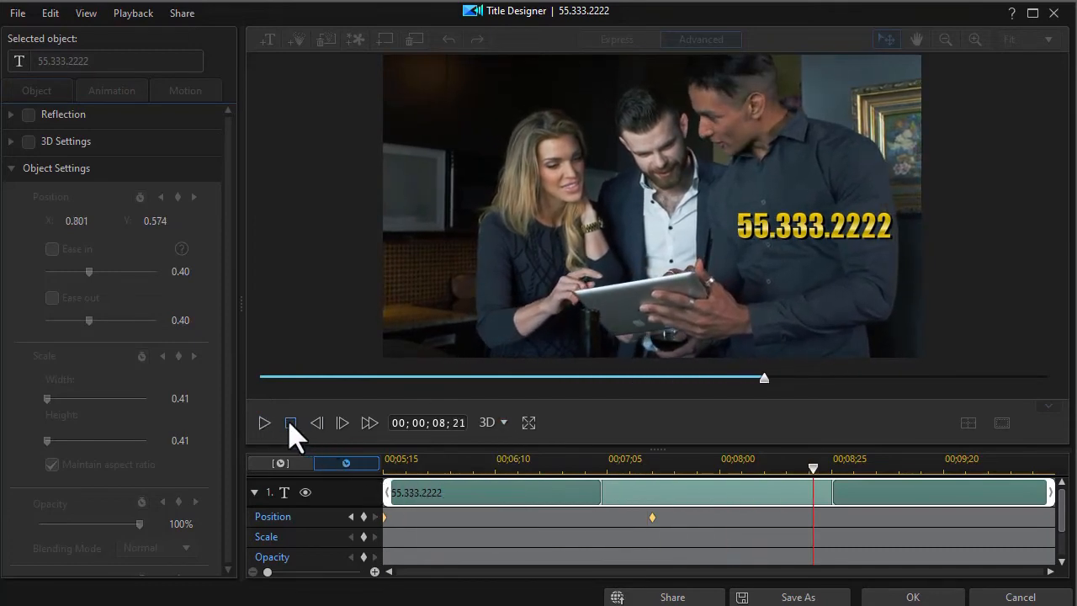
{"action": "mouse_move", "coordinate": [575, 441]}
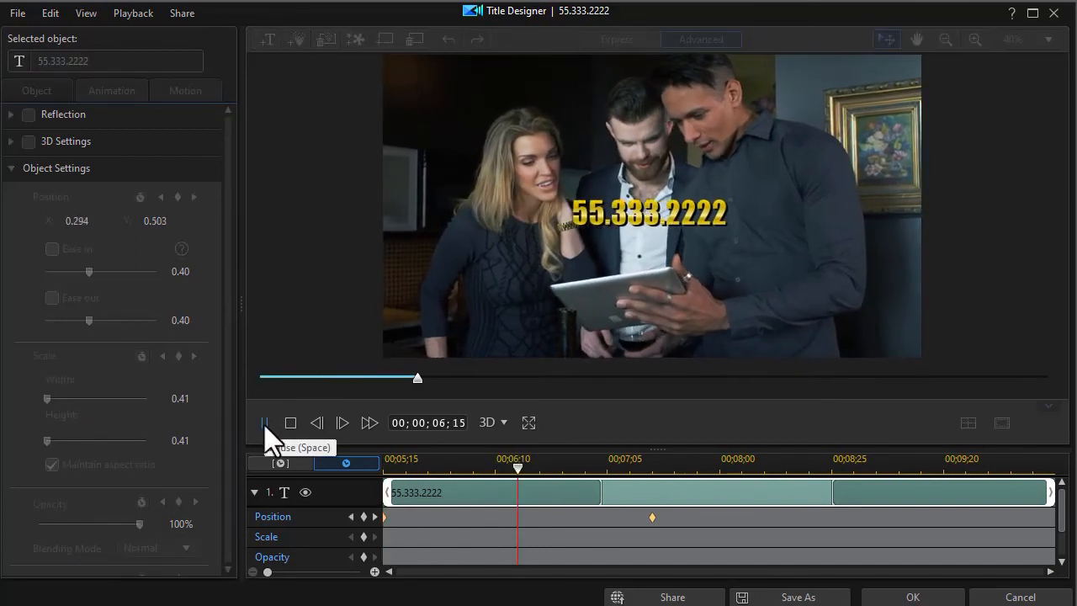
{"action": "left_click", "coordinate": [266, 423]}
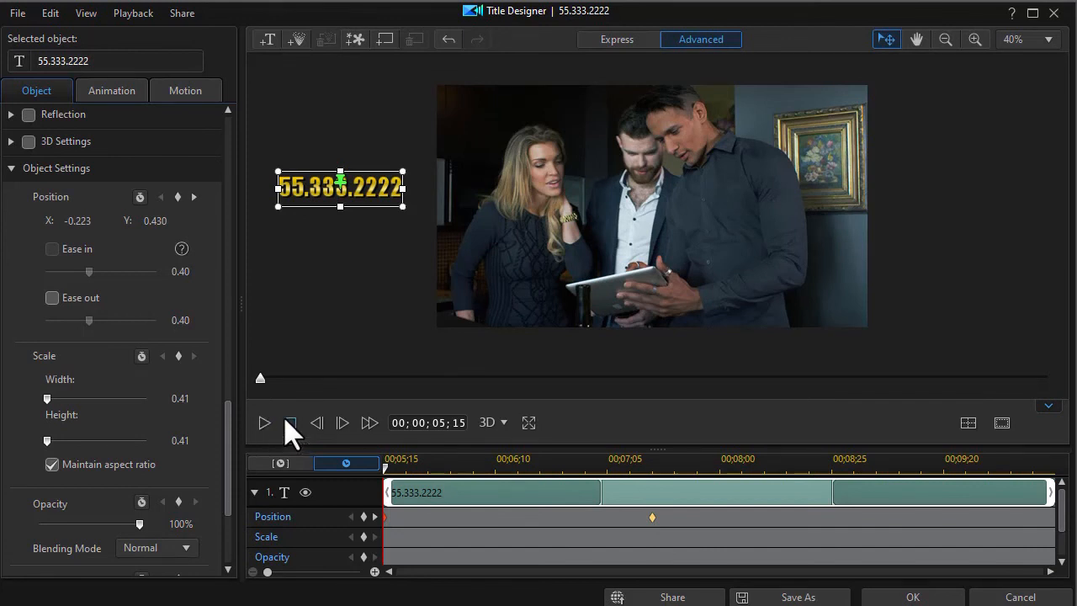
{"action": "mouse_move", "coordinate": [289, 423]}
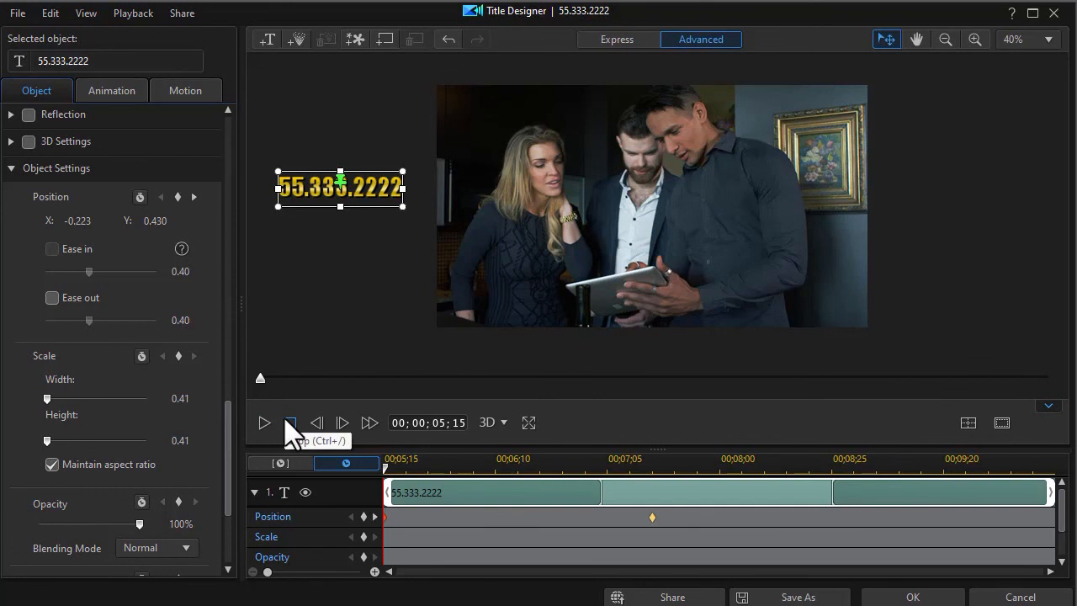